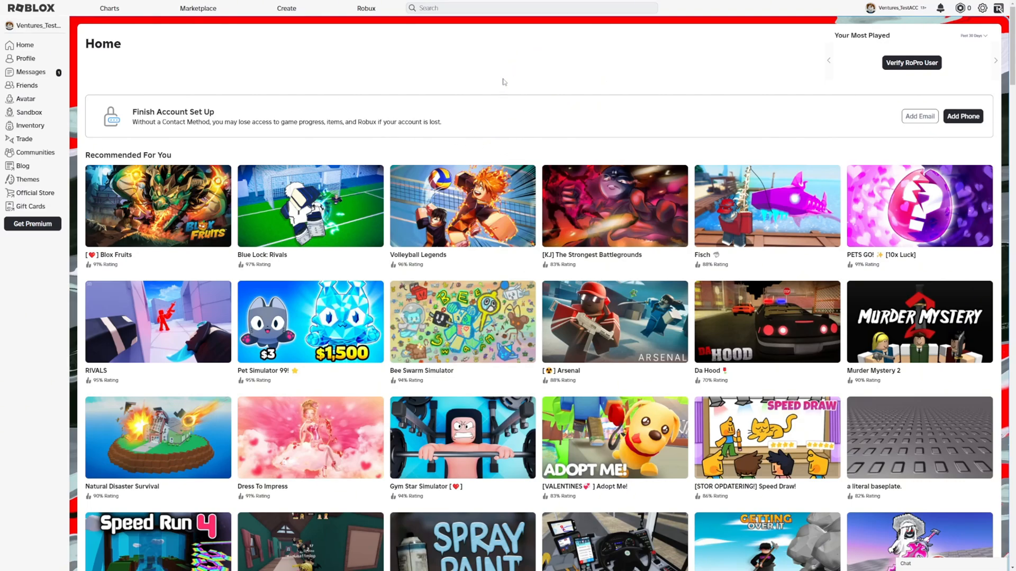
{"action": "mouse_move", "coordinate": [574, 85]}
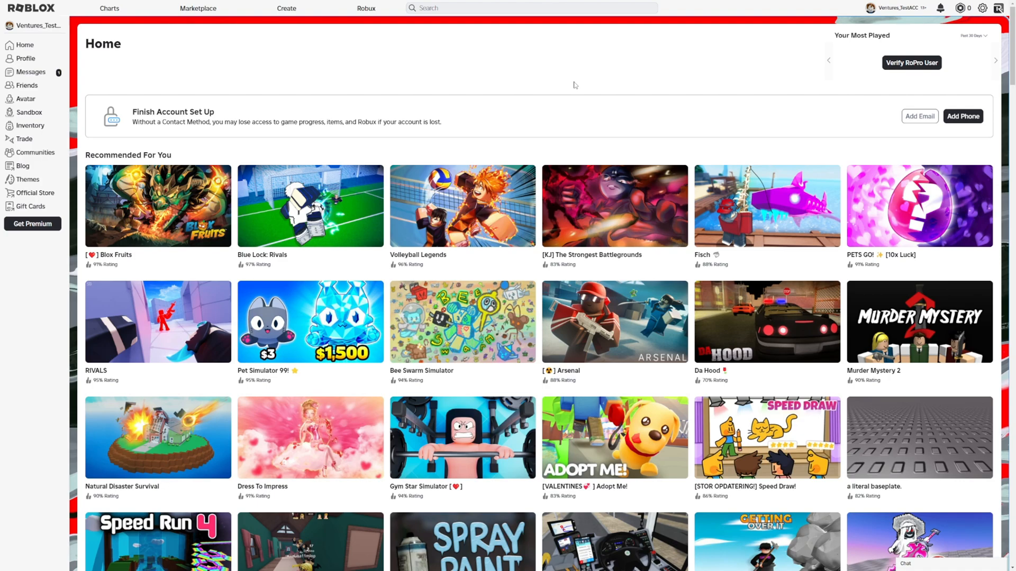
{"action": "mouse_move", "coordinate": [569, 78]}
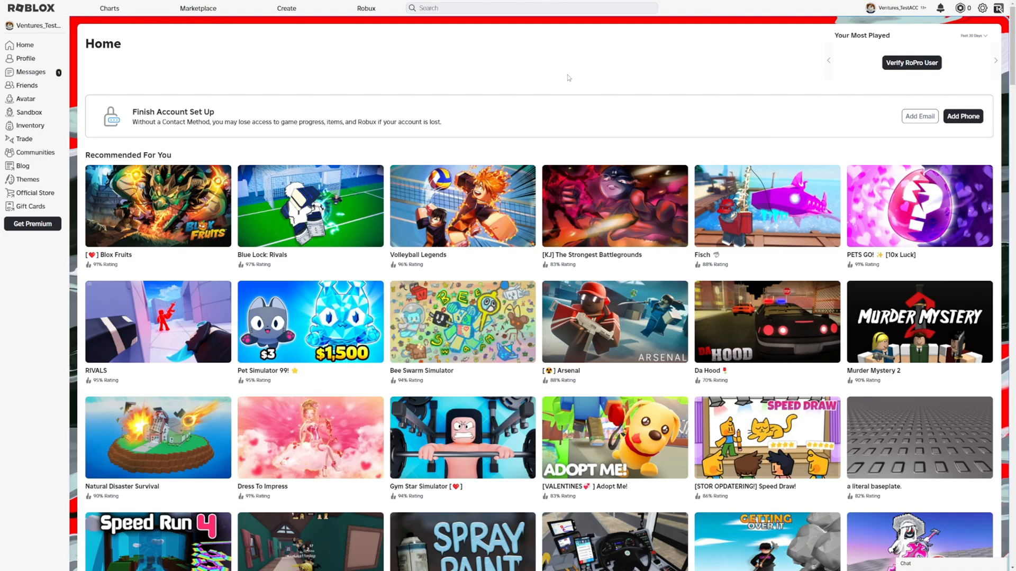
{"action": "mouse_move", "coordinate": [571, 80]}
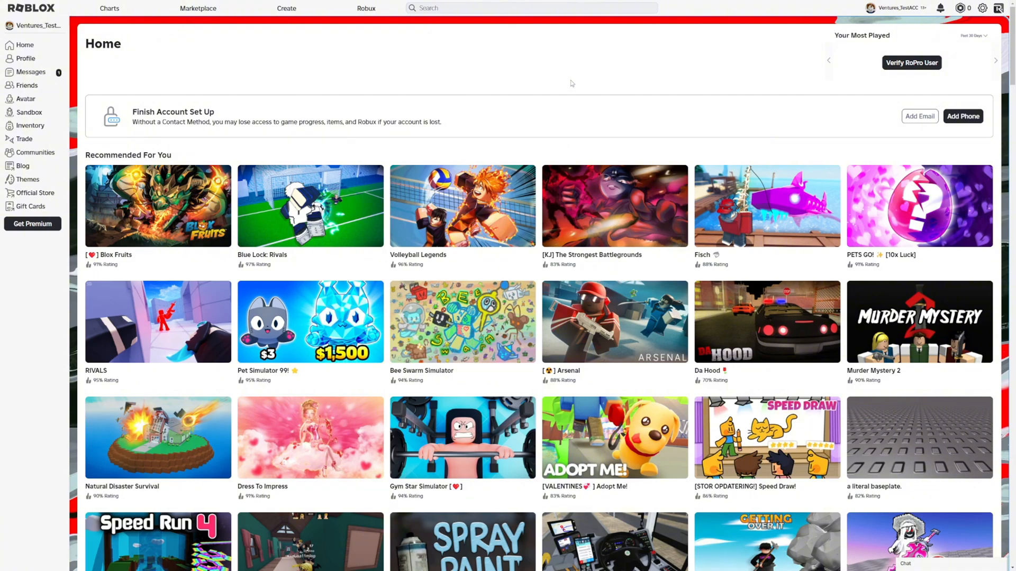
{"action": "mouse_move", "coordinate": [575, 84]}
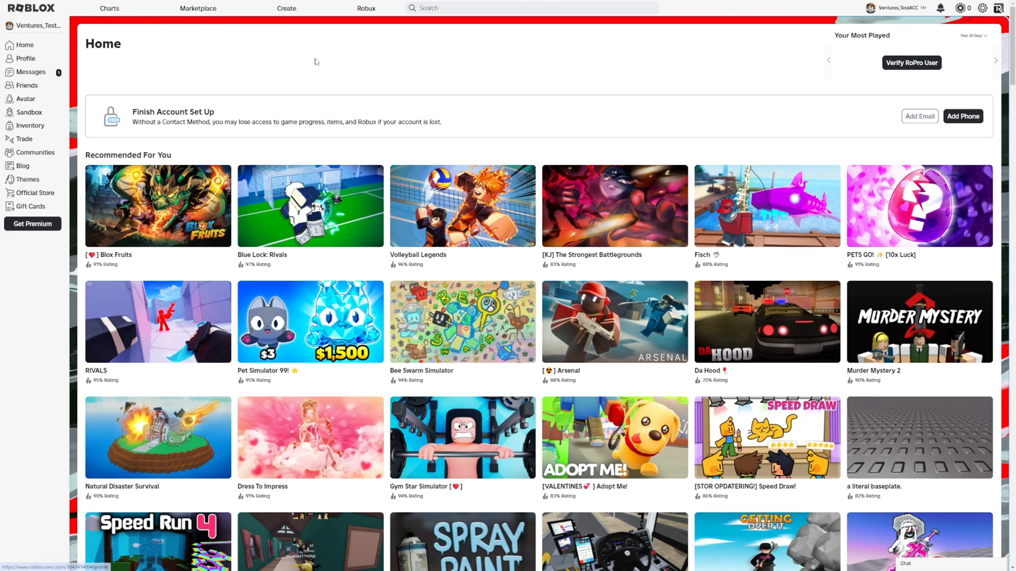
{"action": "mouse_move", "coordinate": [426, 70]}
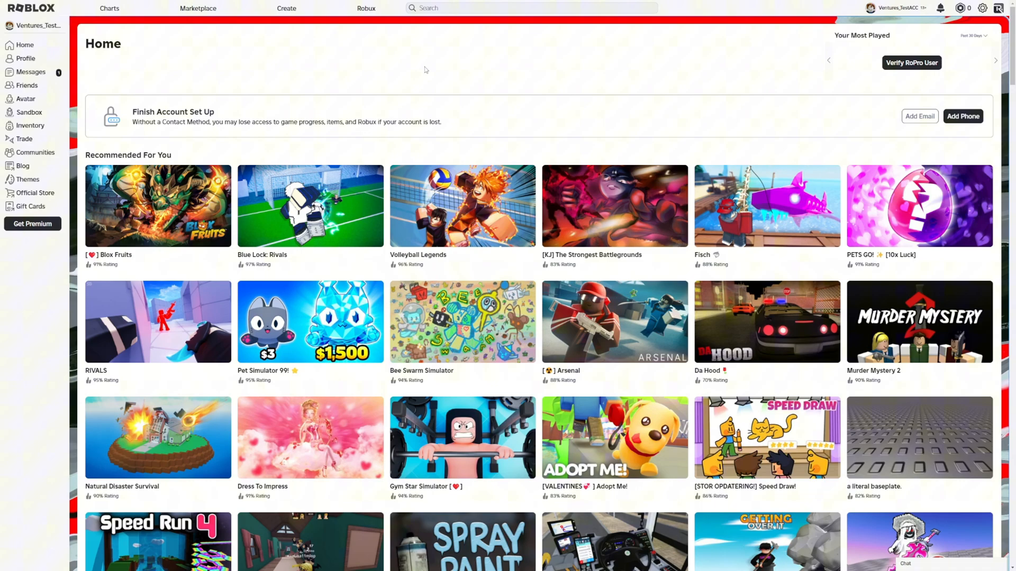
{"action": "mouse_move", "coordinate": [287, 8]}
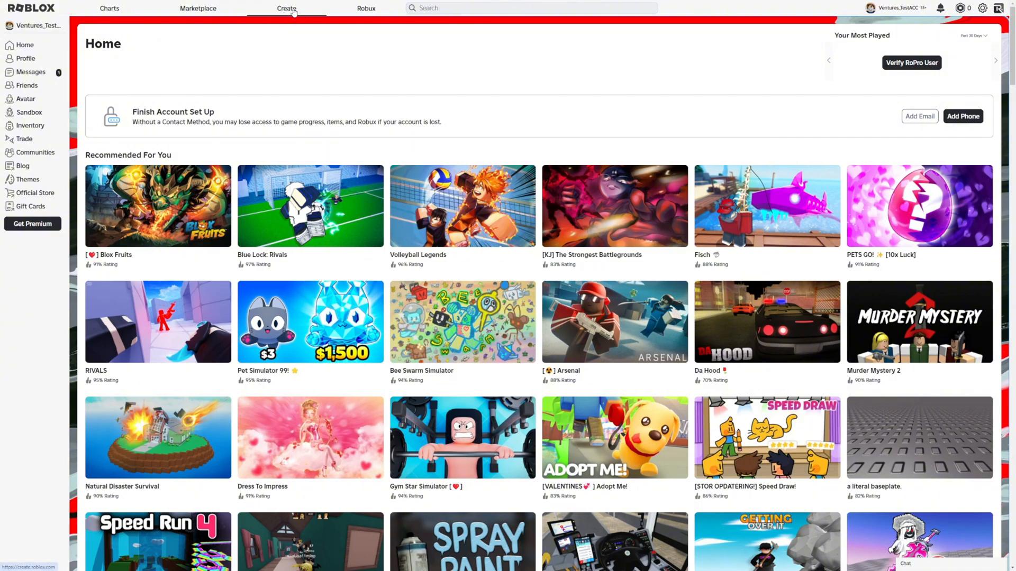
Open the Ventures_TestACC's Place overview from Creations and reveal its Monetization options.
{"action": "left_click", "coordinate": [287, 7]}
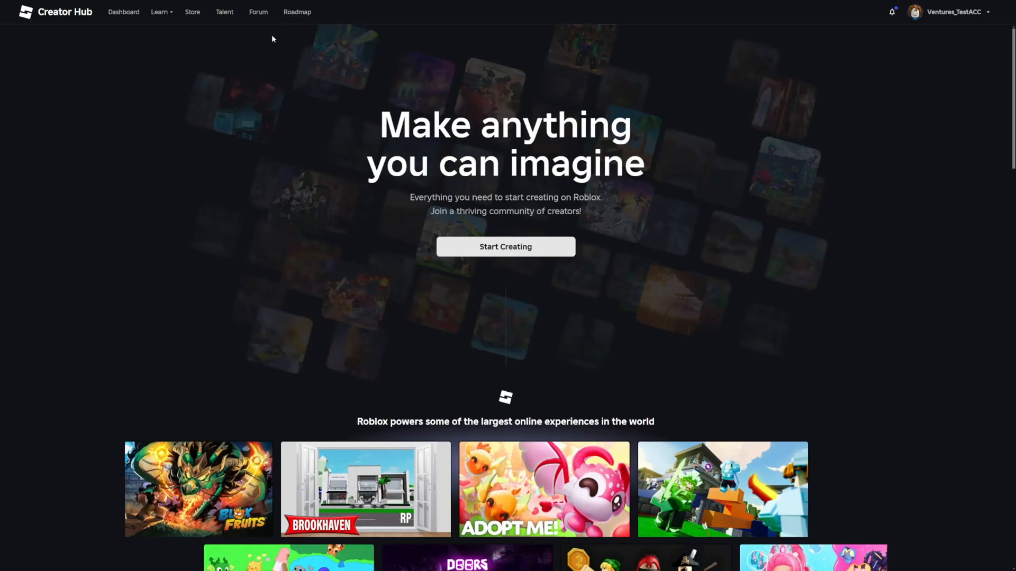
{"action": "mouse_move", "coordinate": [124, 13]}
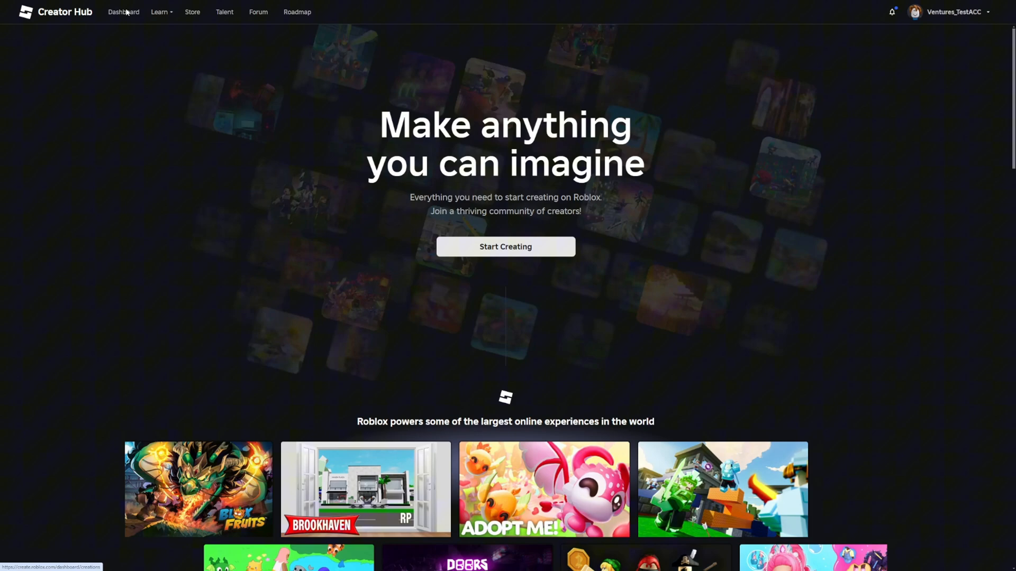
{"action": "left_click", "coordinate": [123, 12]}
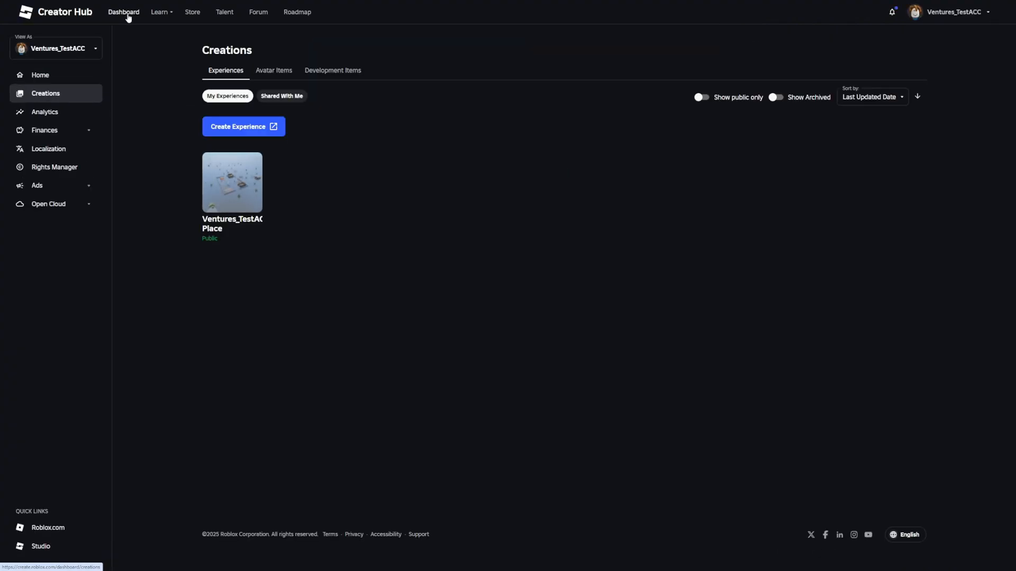
{"action": "mouse_move", "coordinate": [223, 172]}
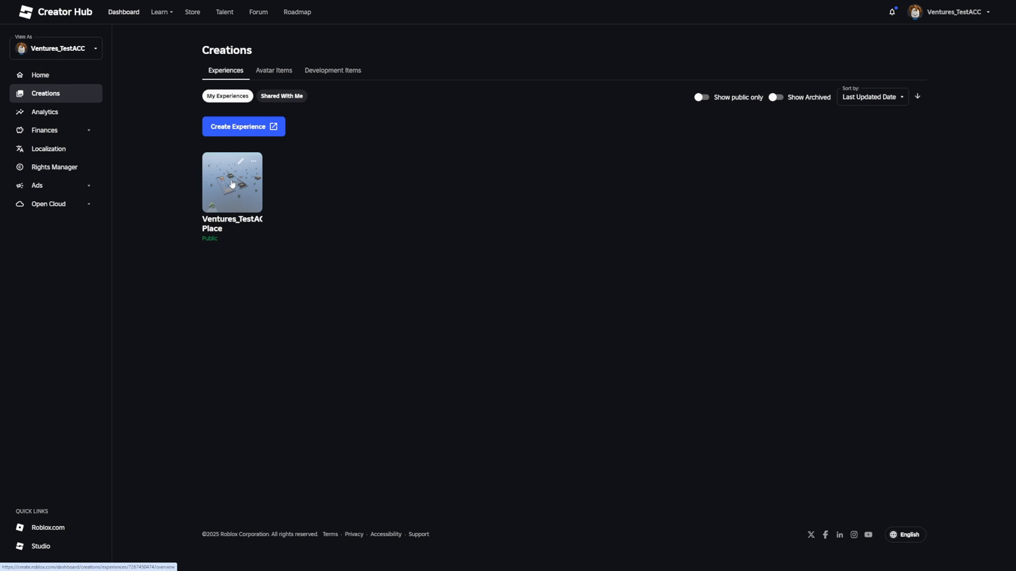
{"action": "left_click", "coordinate": [231, 183]}
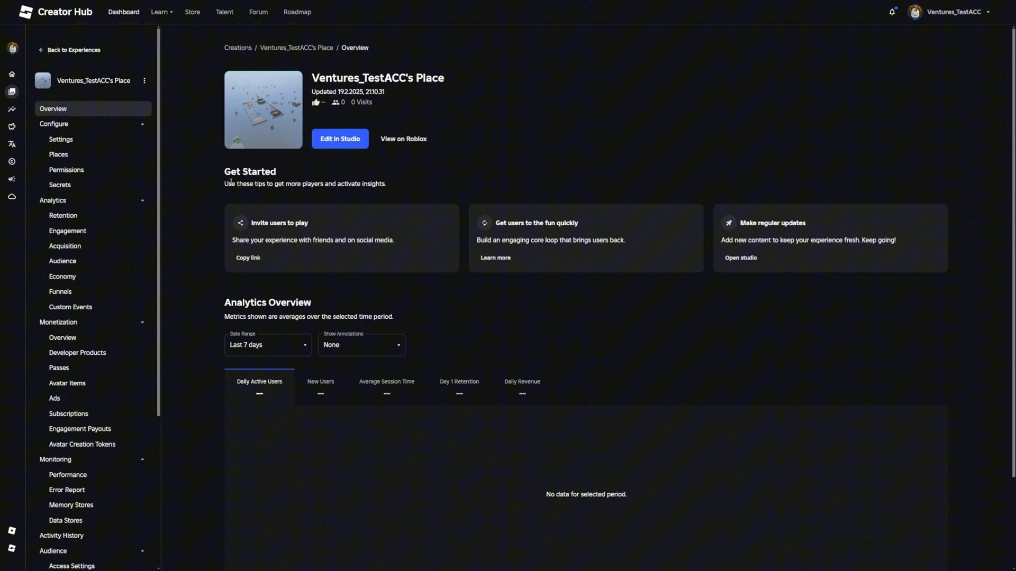
{"action": "scroll", "scroll_direction": "down", "scroll_amount": 3}
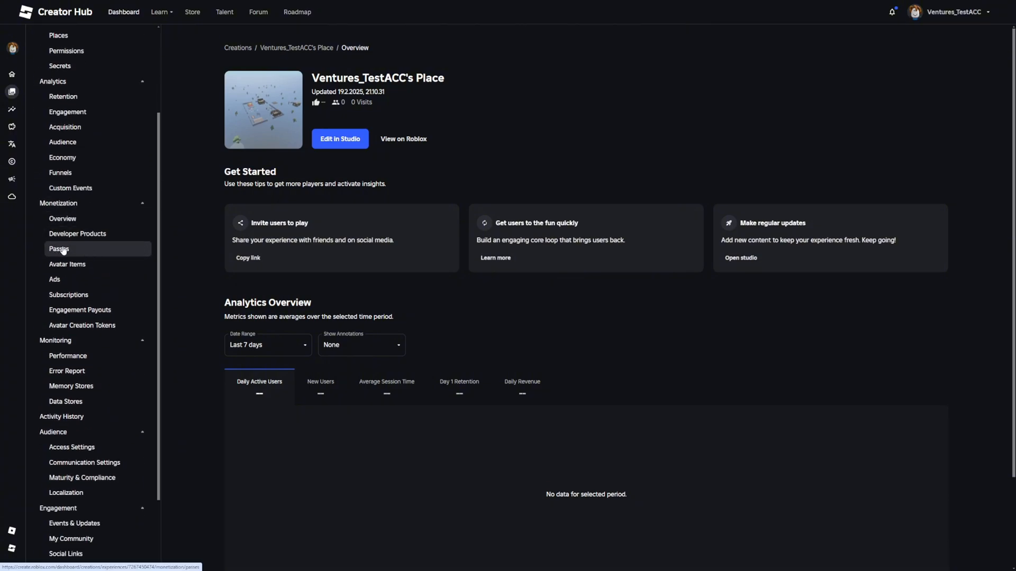
Create a new game pass named 'pass 1' from the experience's Passes page.
{"action": "left_click", "coordinate": [59, 248]}
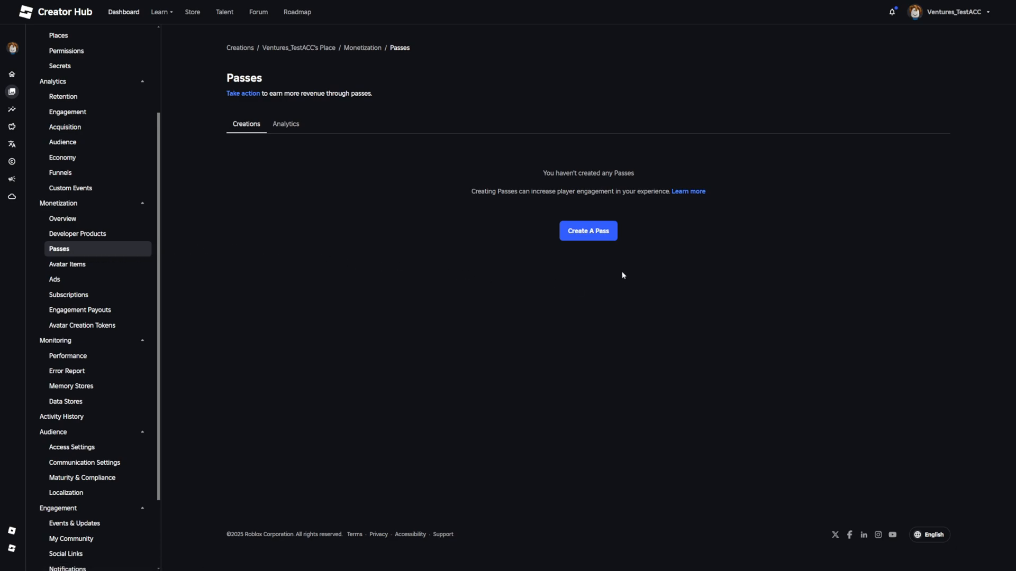
{"action": "left_click", "coordinate": [587, 230]}
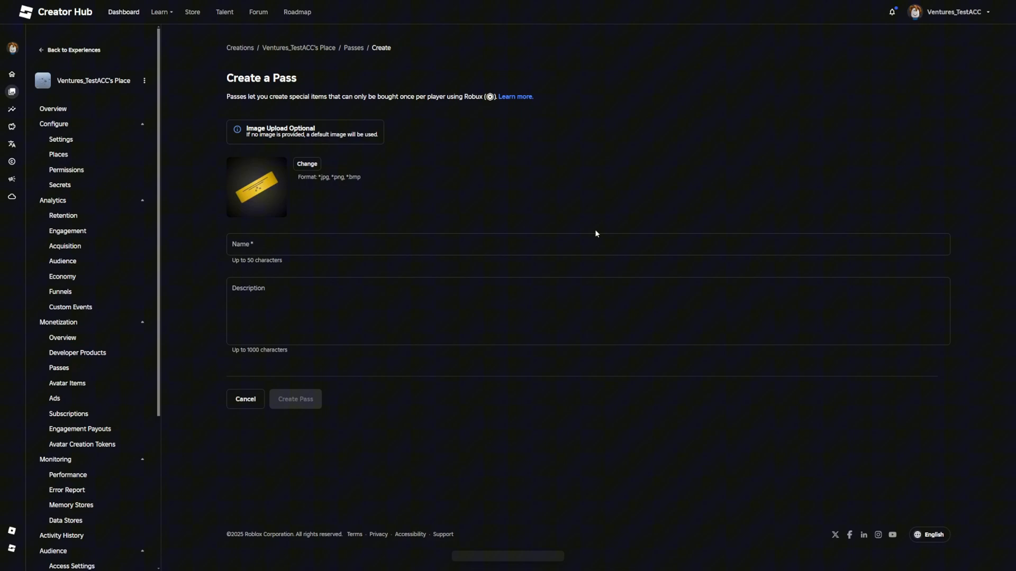
{"action": "mouse_move", "coordinate": [302, 193]}
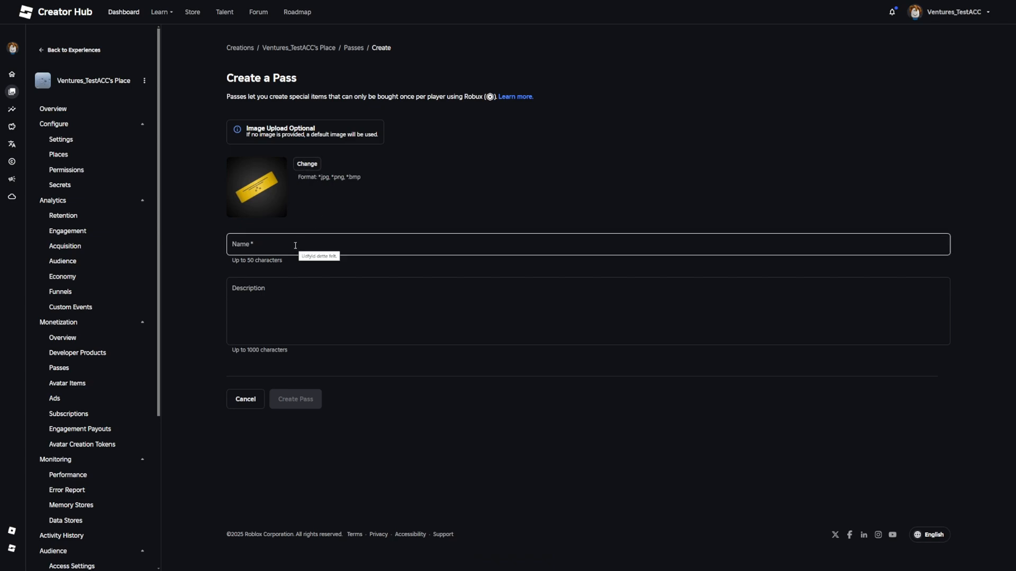
{"action": "type", "text": "pass 1"}
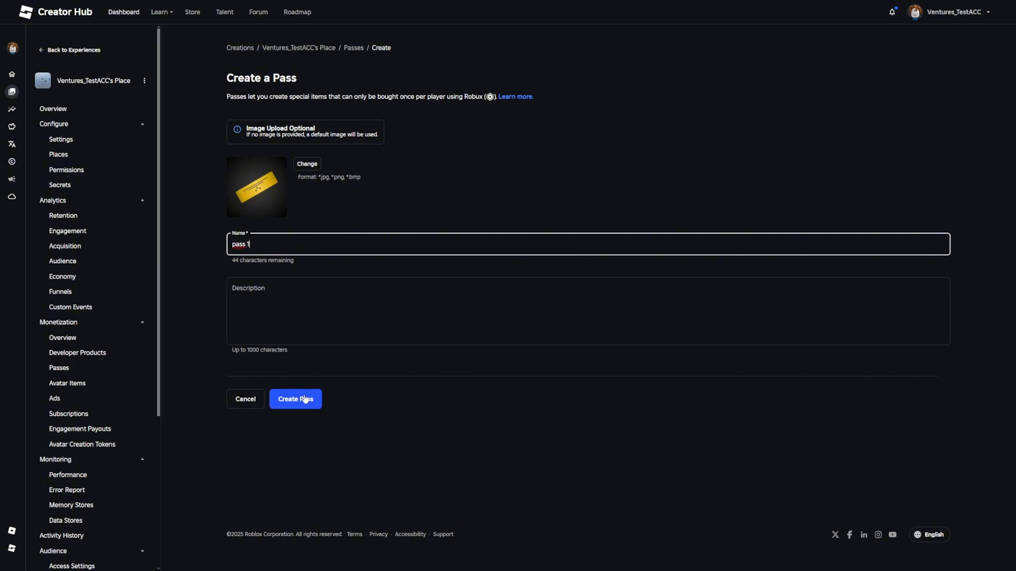
{"action": "left_click", "coordinate": [296, 399]}
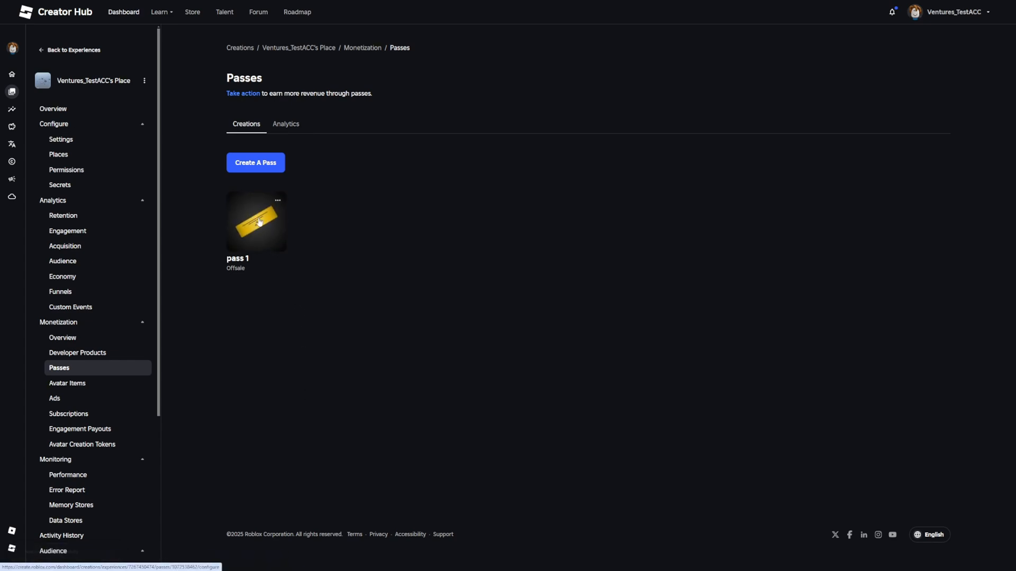
Put pass 1 up for sale at 10 Robux and save the change.
{"action": "left_click", "coordinate": [256, 221]}
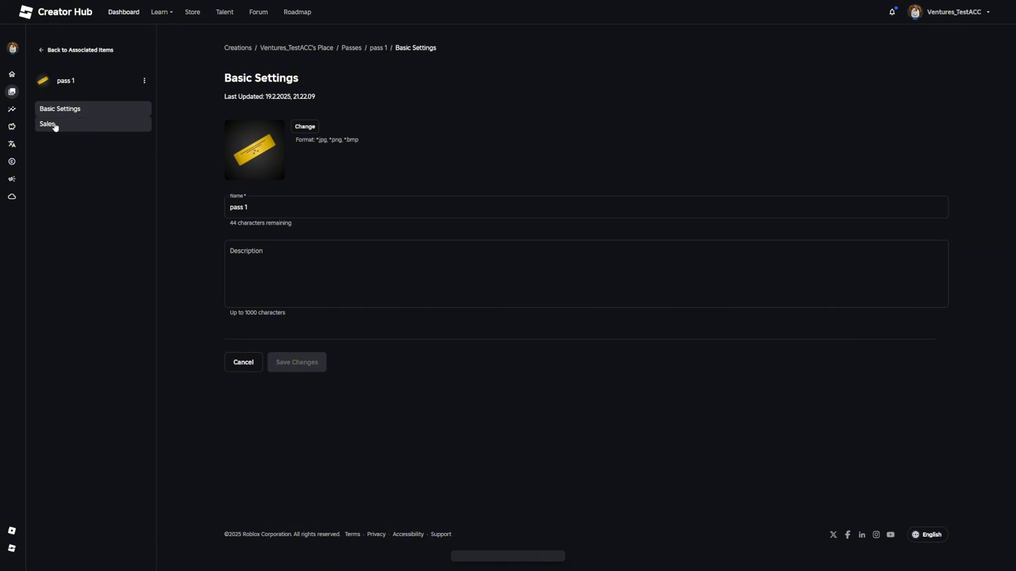
{"action": "left_click", "coordinate": [47, 124]}
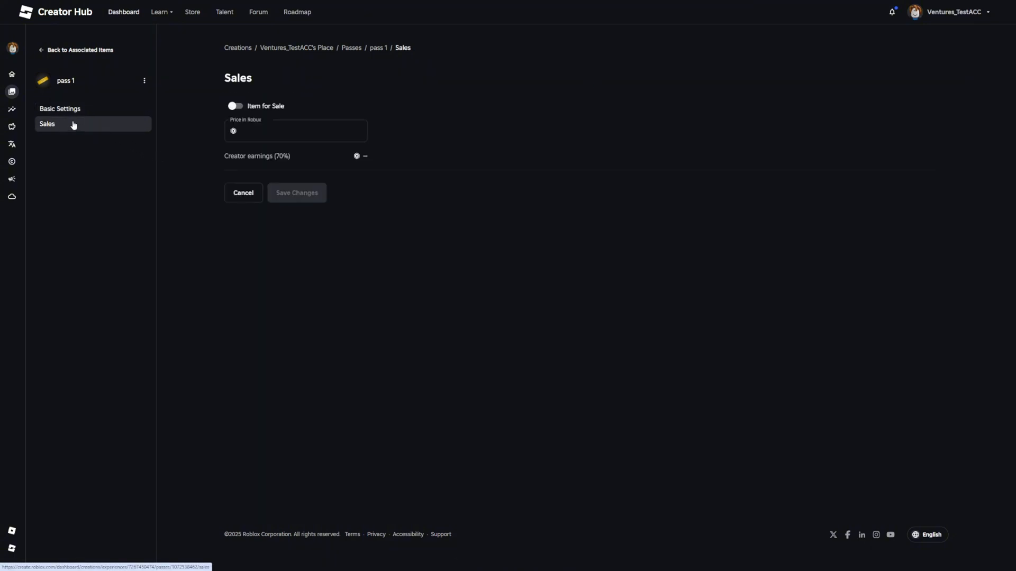
{"action": "left_click", "coordinate": [235, 106]}
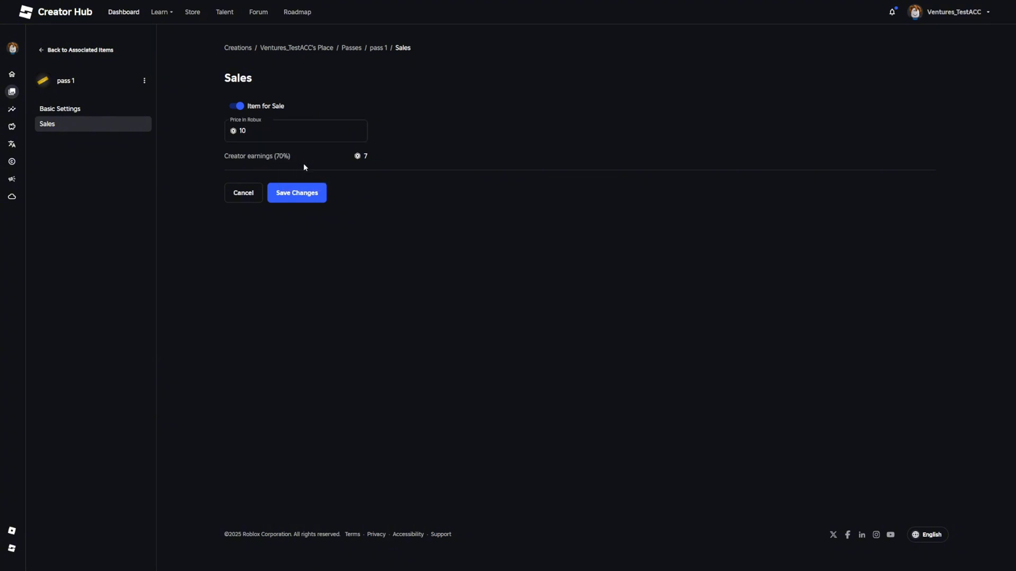
{"action": "mouse_move", "coordinate": [335, 180]}
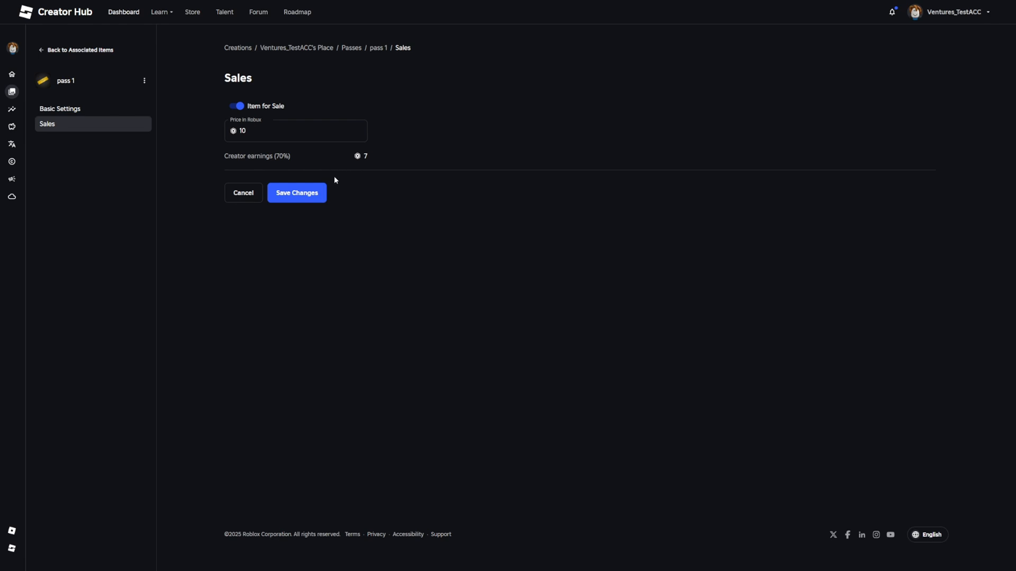
{"action": "mouse_move", "coordinate": [342, 206]}
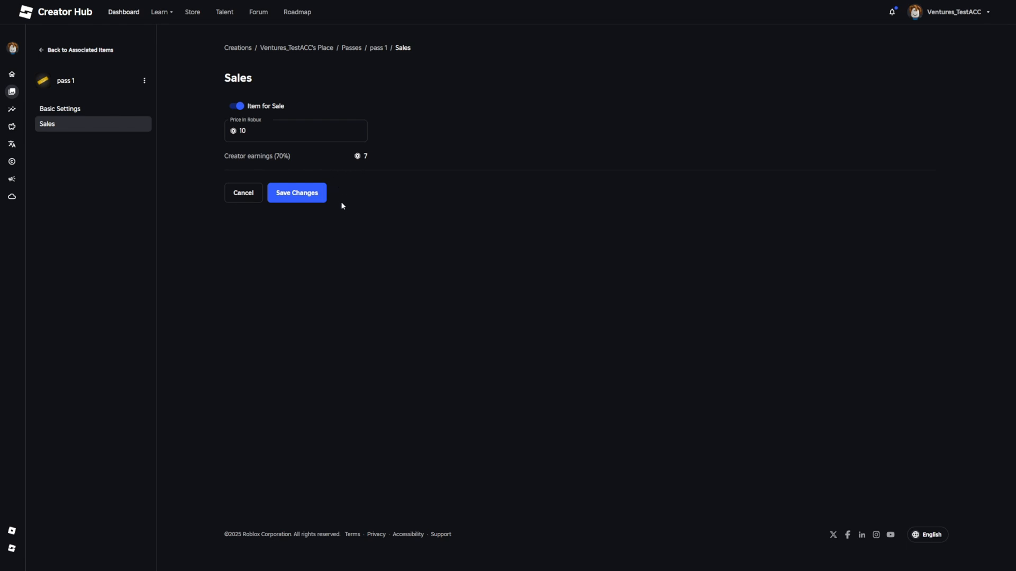
{"action": "mouse_move", "coordinate": [303, 190]}
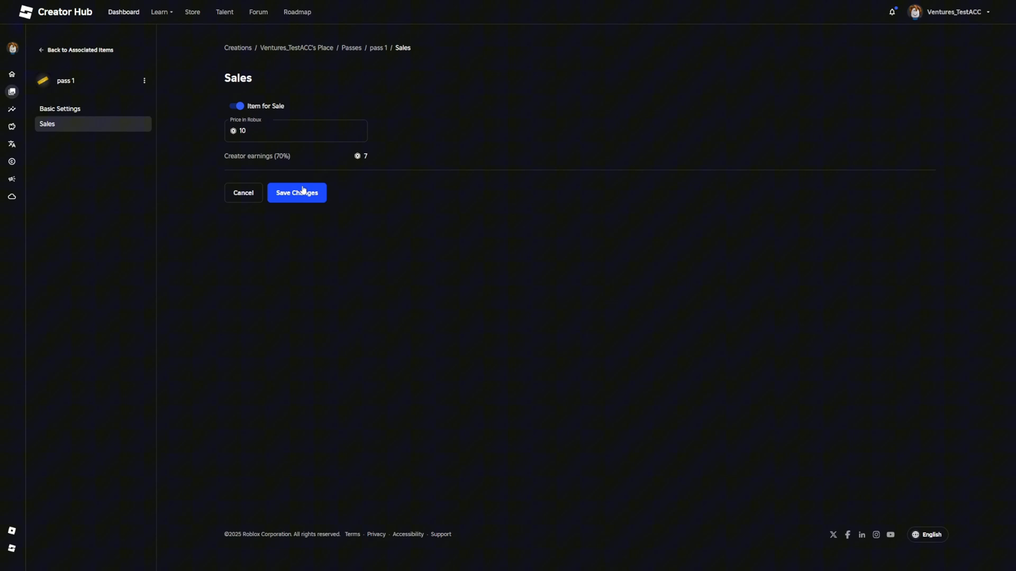
{"action": "left_click", "coordinate": [297, 192]}
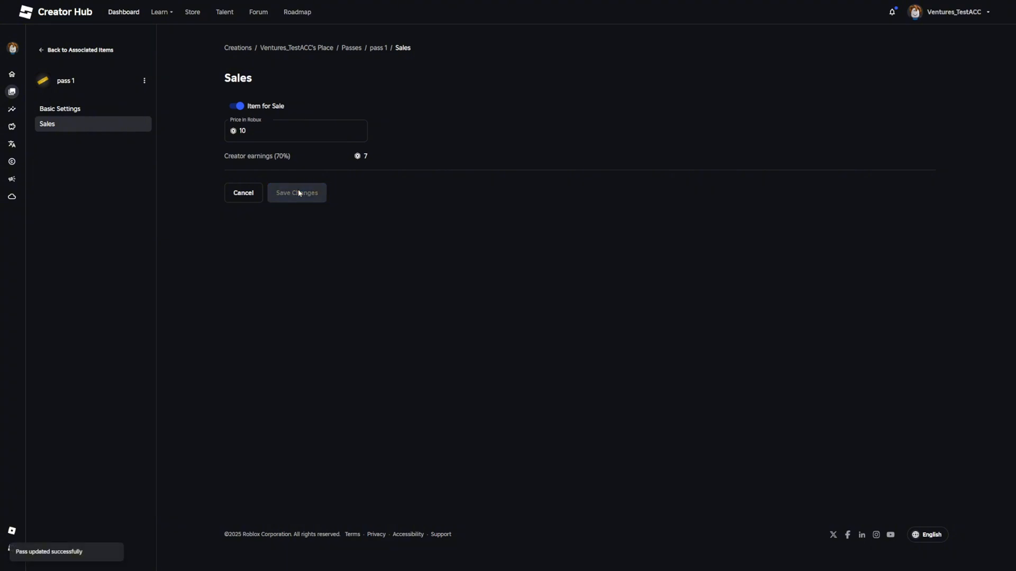
{"action": "mouse_move", "coordinate": [290, 183]}
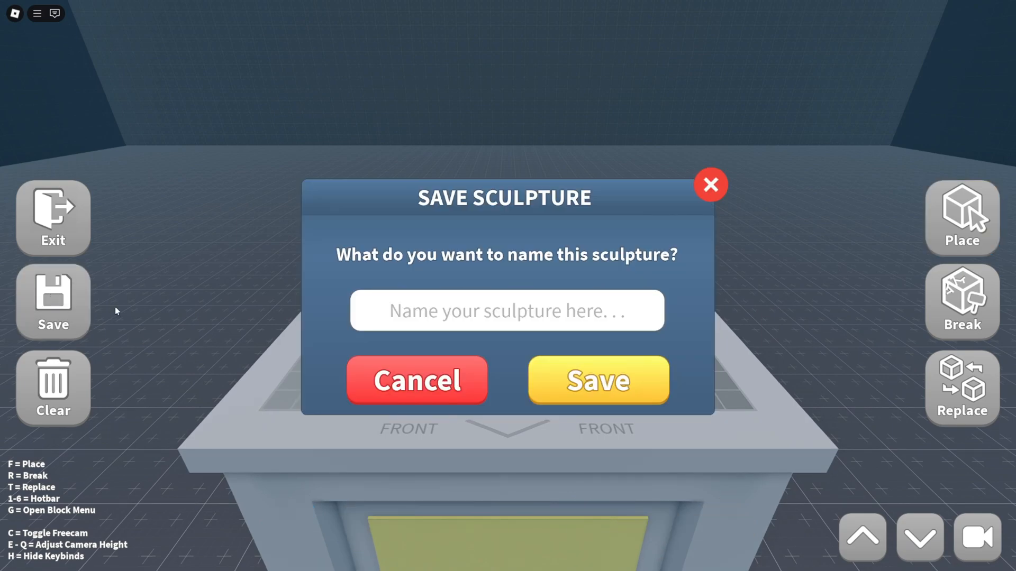
Save the sculpture with the name 'ye'.
{"action": "type", "text": "ye"}
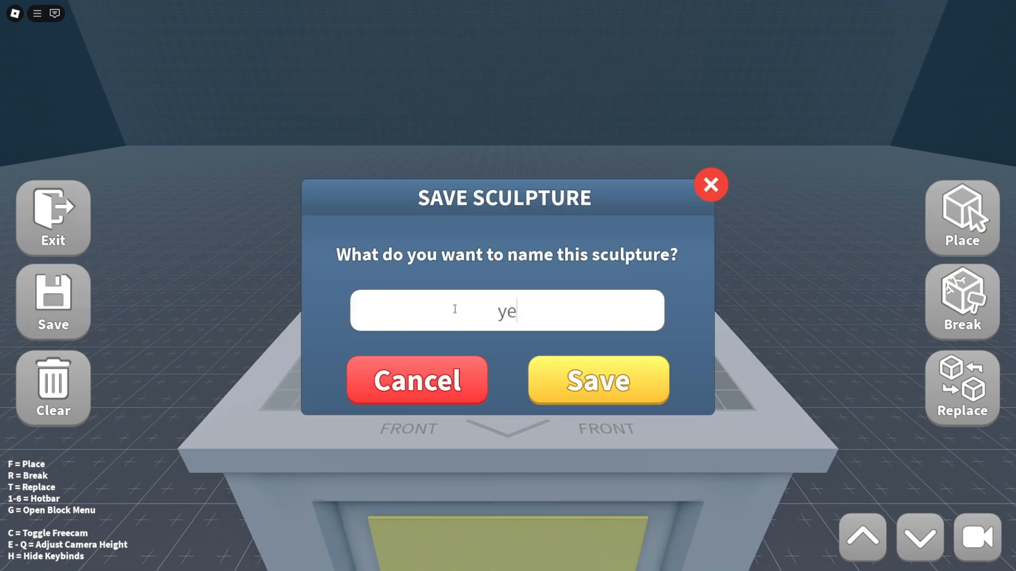
{"action": "left_click", "coordinate": [598, 380]}
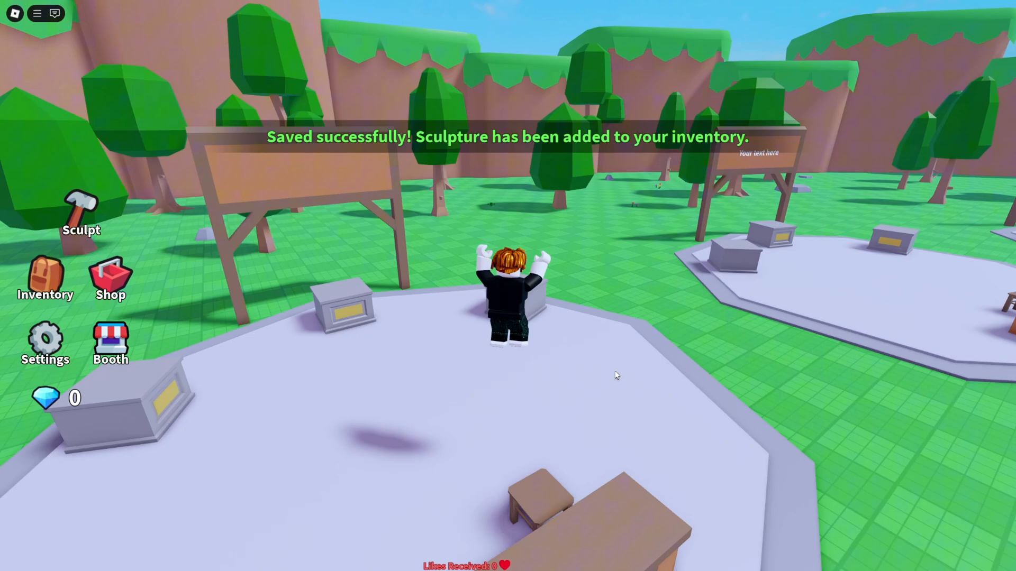
Display sculpture 'ye' from the inventory on the booth, priced at R$10.
{"action": "left_click", "coordinate": [45, 278]}
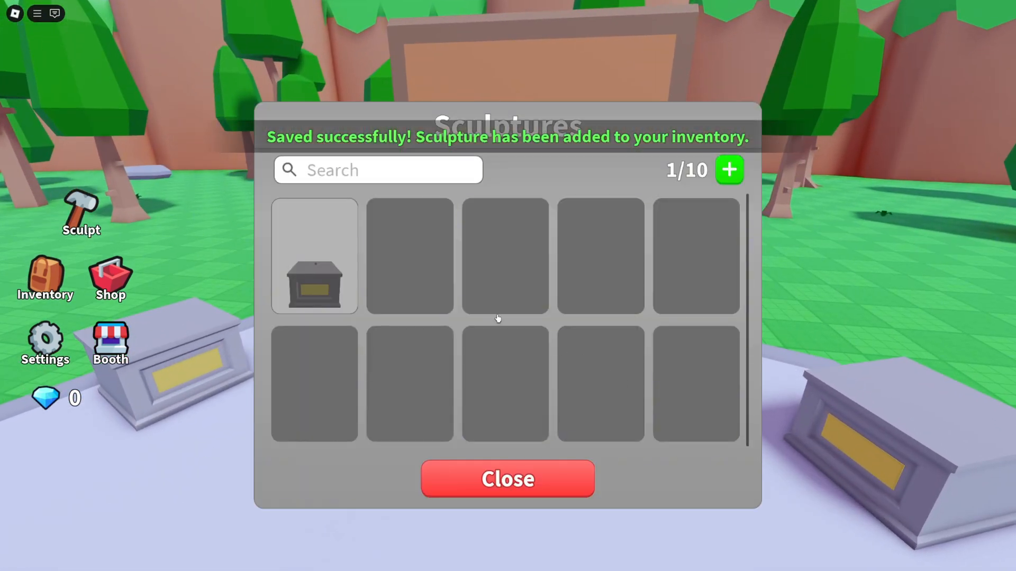
{"action": "left_click", "coordinate": [312, 257]}
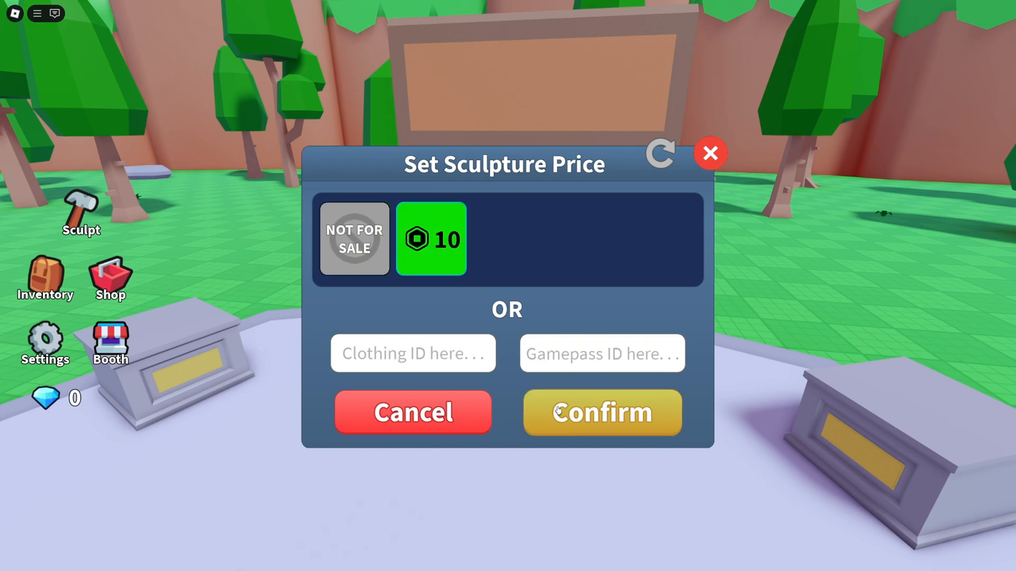
{"action": "left_click", "coordinate": [601, 413]}
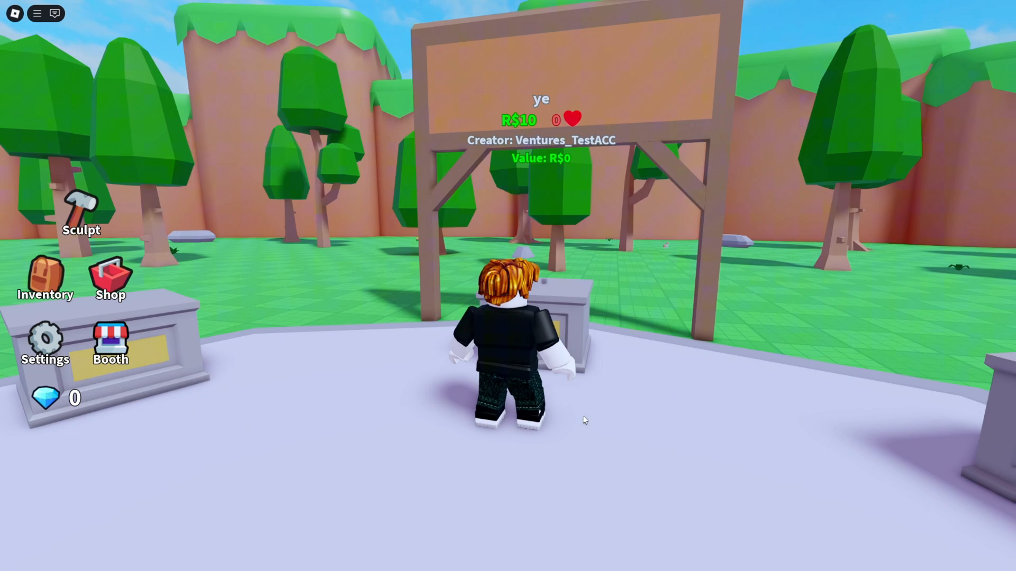